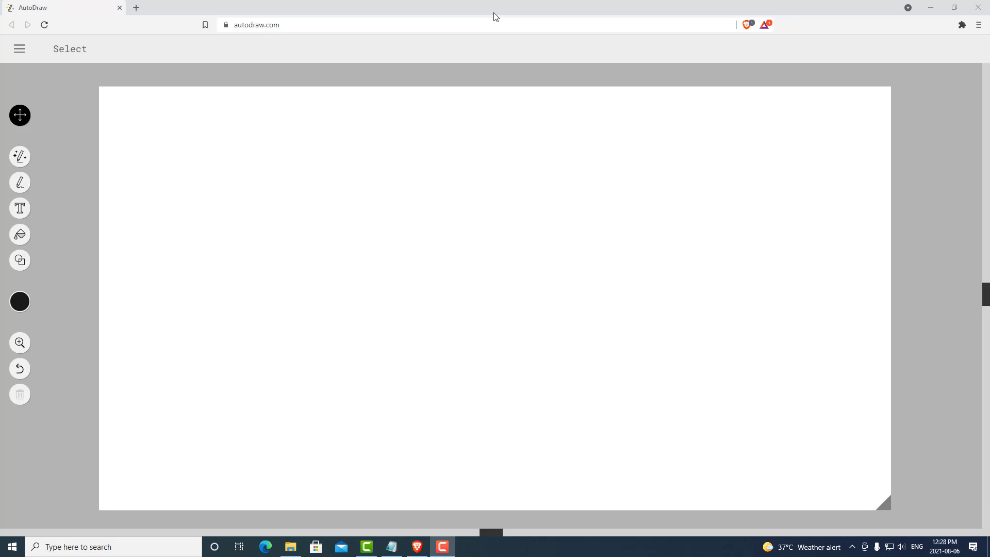
type("How much money can I make with my \"enter GPU model\"?")
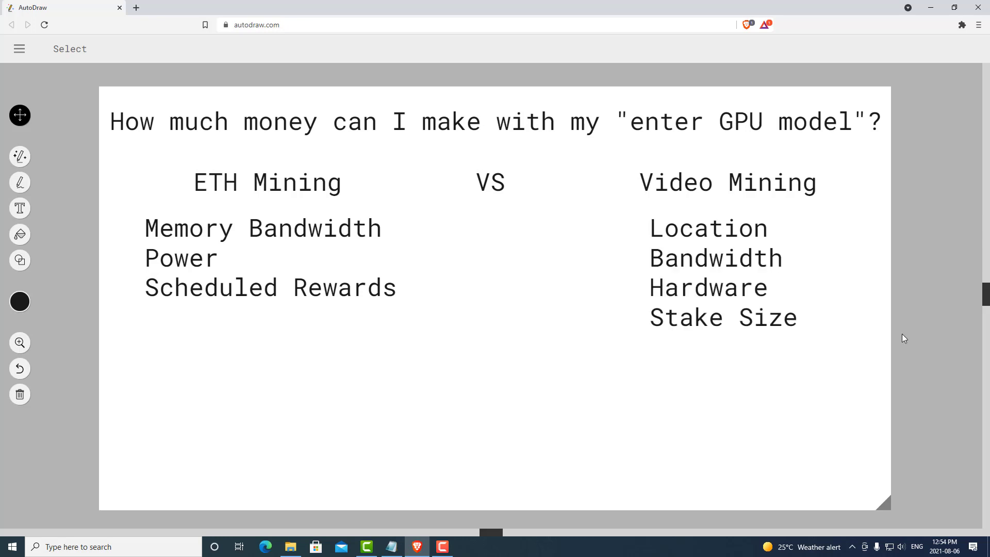
type("Luck")
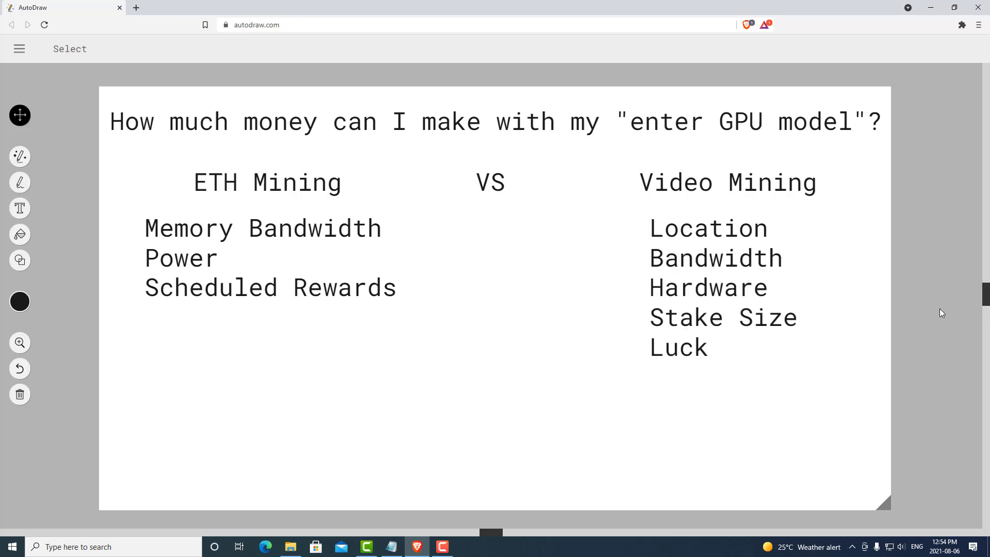
type("Customers")
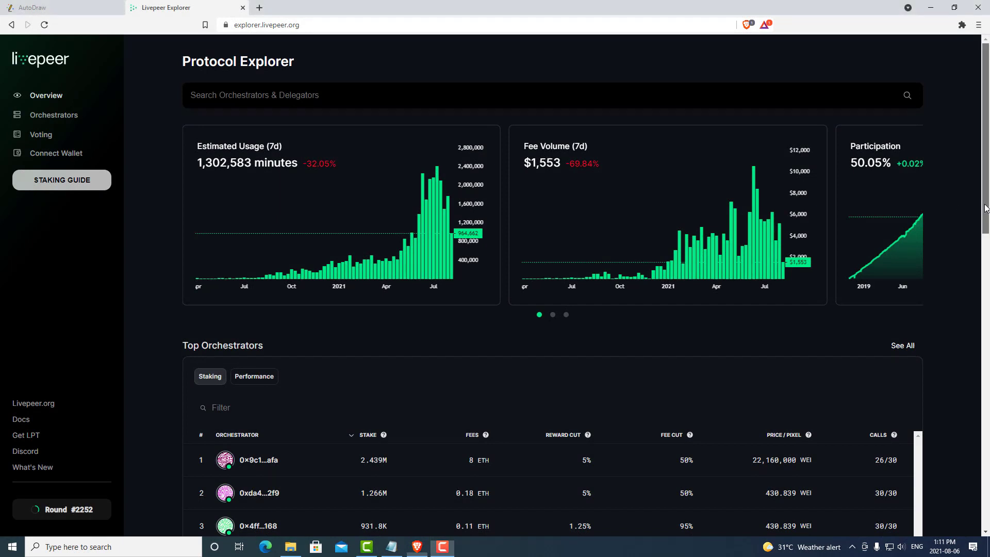
scroll("down", 3)
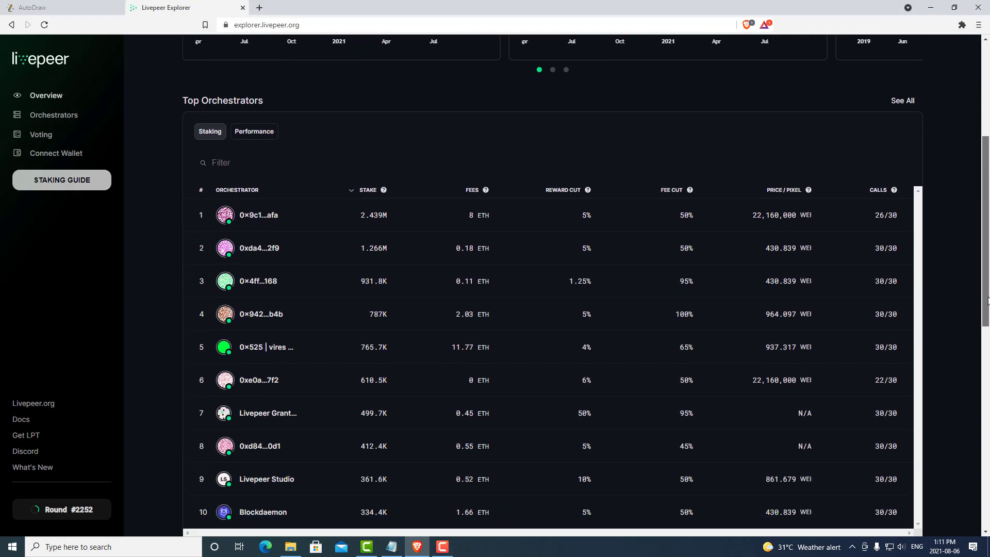
scroll("down", 3)
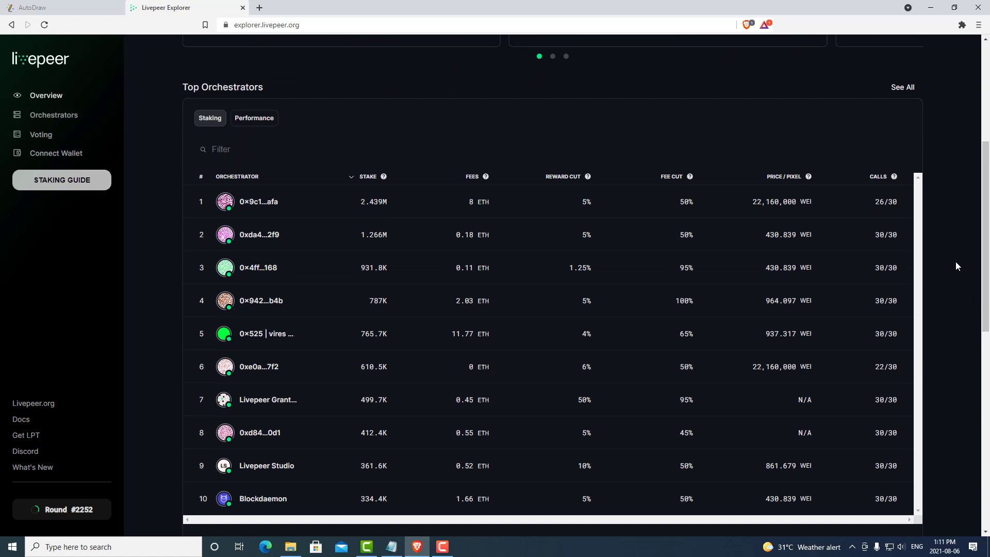